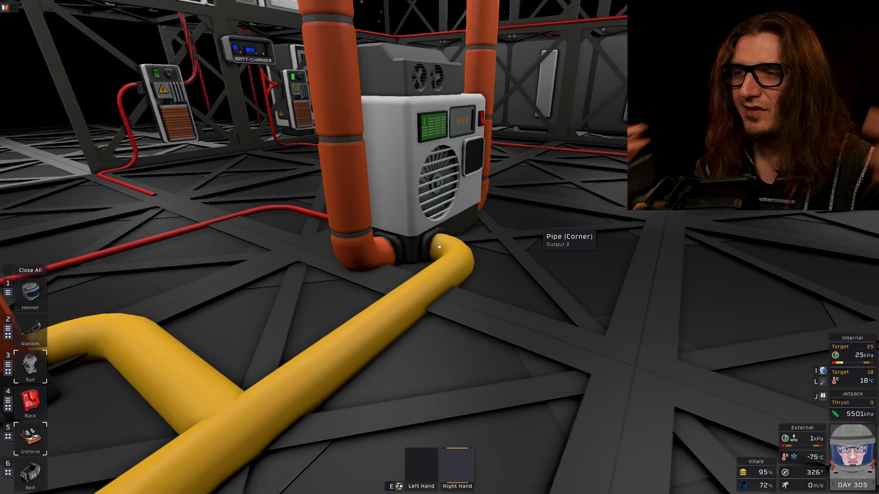
mouse_move(439, 247)
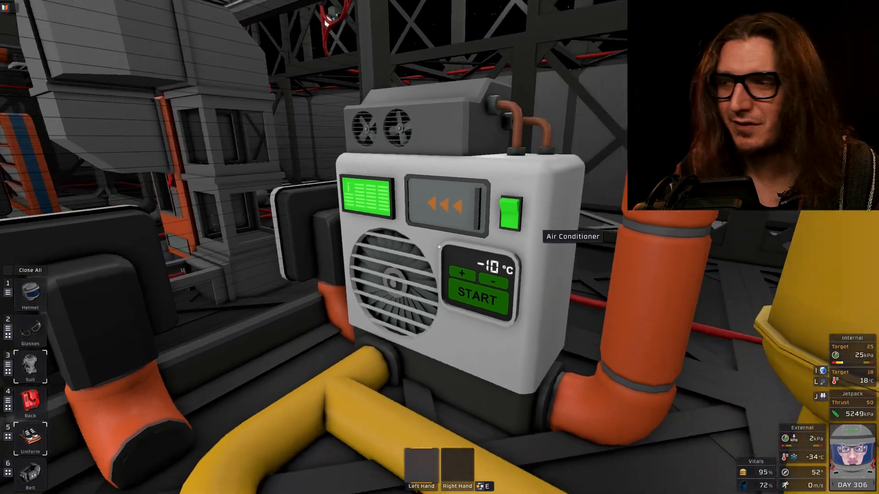
Start the air conditioner at its -10°C setting so its START button changes to STOP
left_click(474, 297)
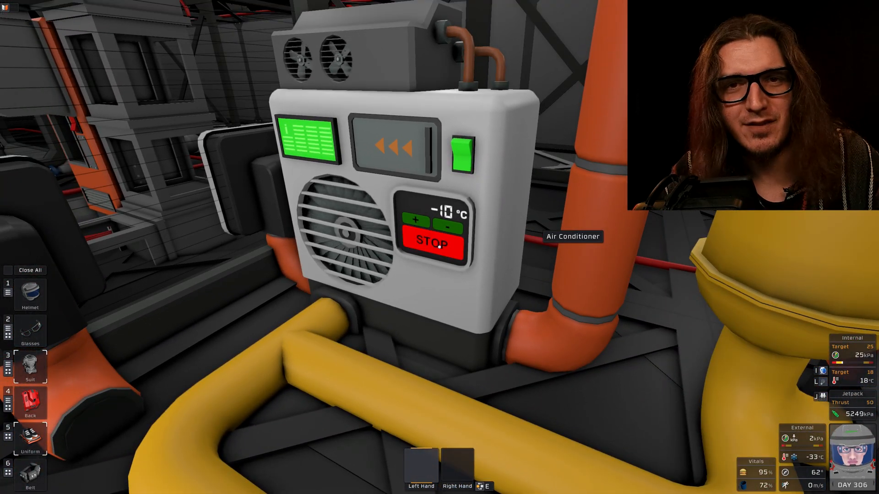